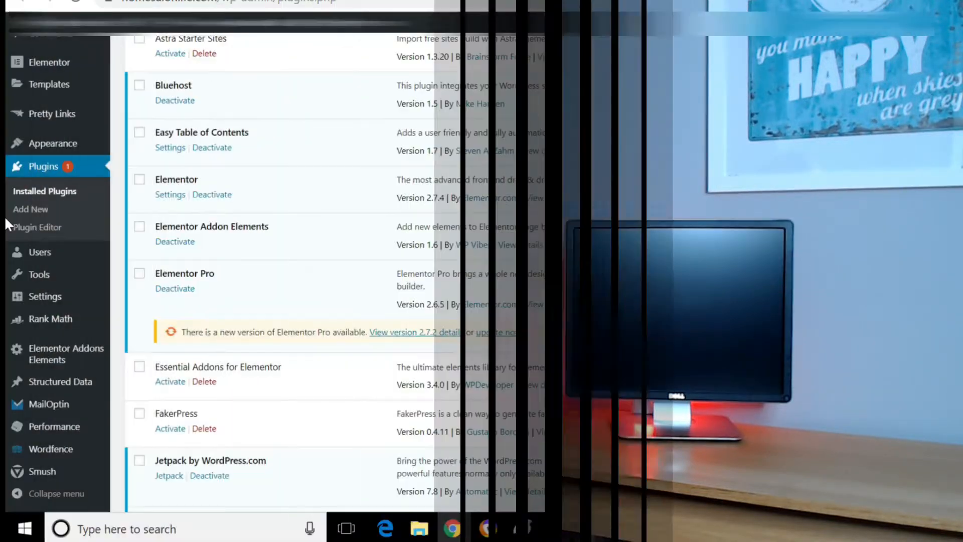
- Confirm AWeber is connected in MailOptin Integrations, then show ActiveCampaign's connection settings
{"action": "scroll", "scroll_direction": "down", "scroll_amount": 3}
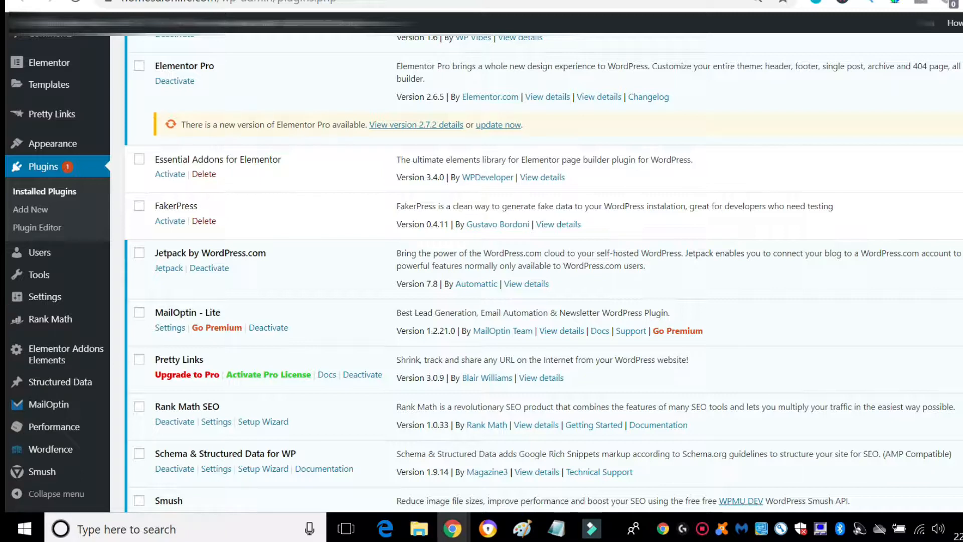
{"action": "mouse_move", "coordinate": [343, 293]}
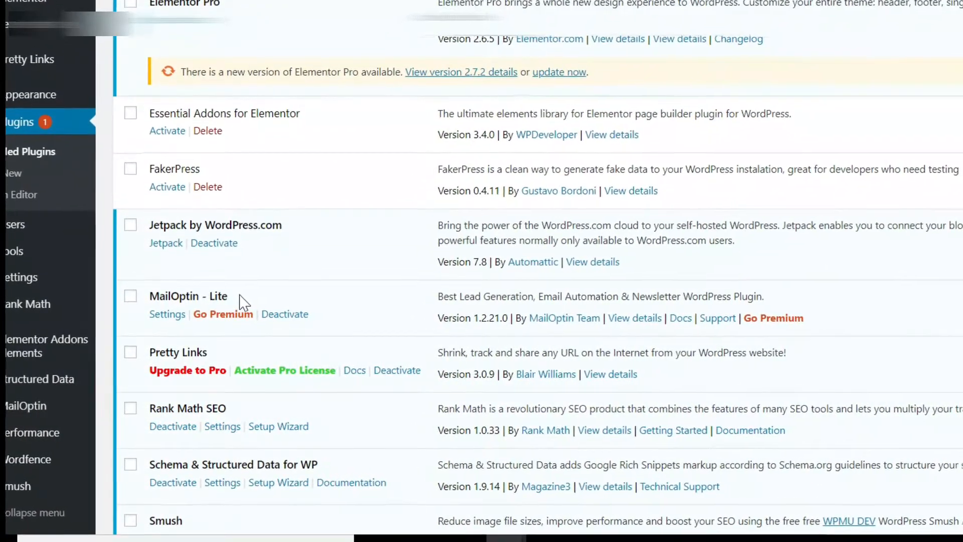
{"action": "scroll", "scroll_direction": "down", "scroll_amount": 3}
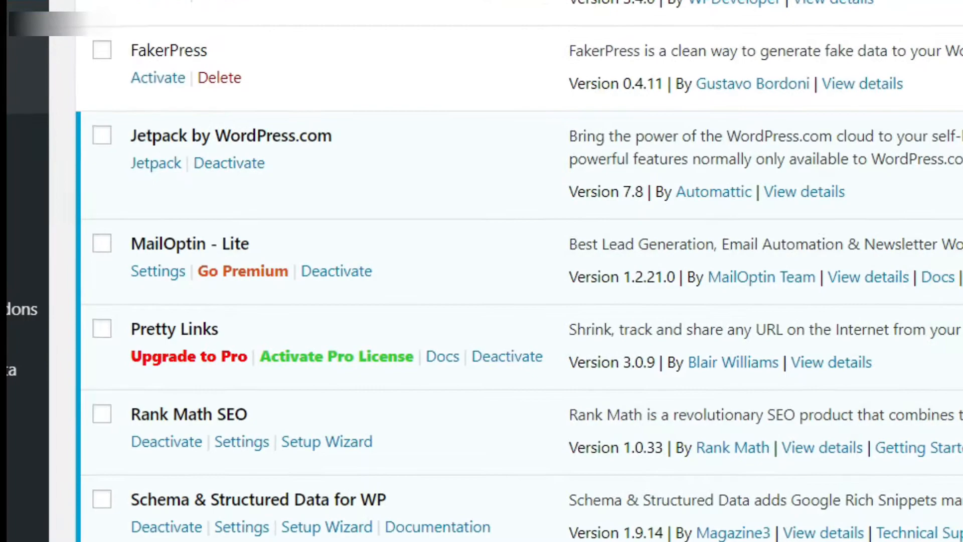
{"action": "scroll", "scroll_direction": "down", "scroll_amount": 3}
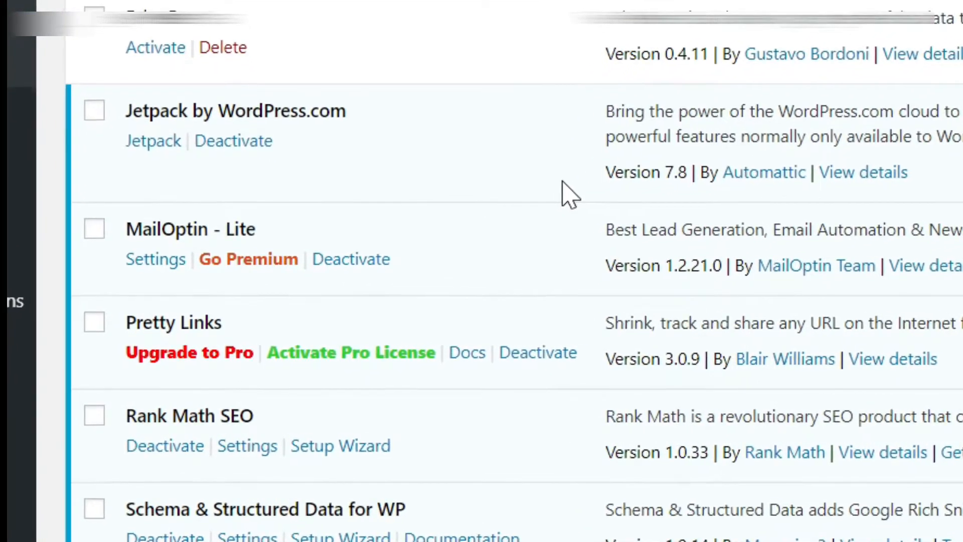
{"action": "left_click", "coordinate": [247, 259]}
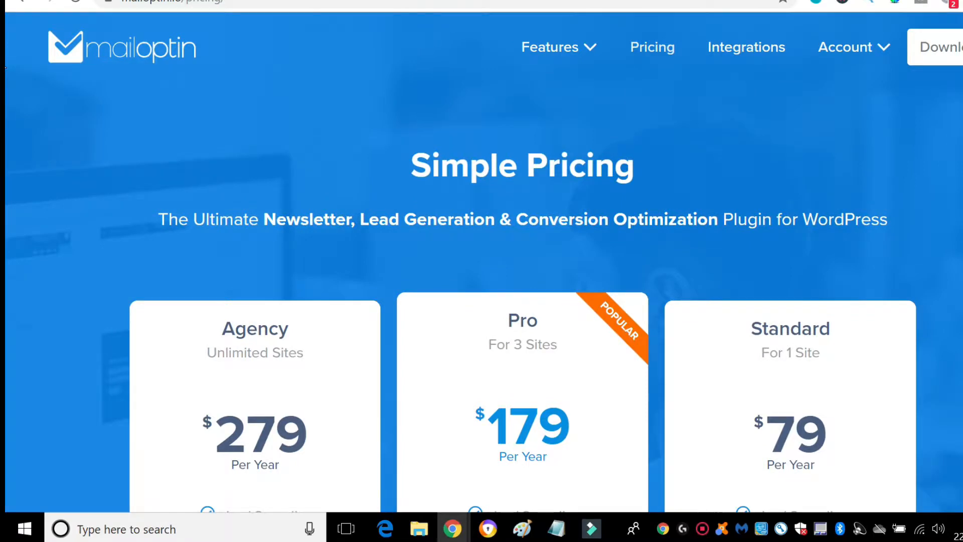
{"action": "scroll", "scroll_direction": "down", "scroll_amount": 3}
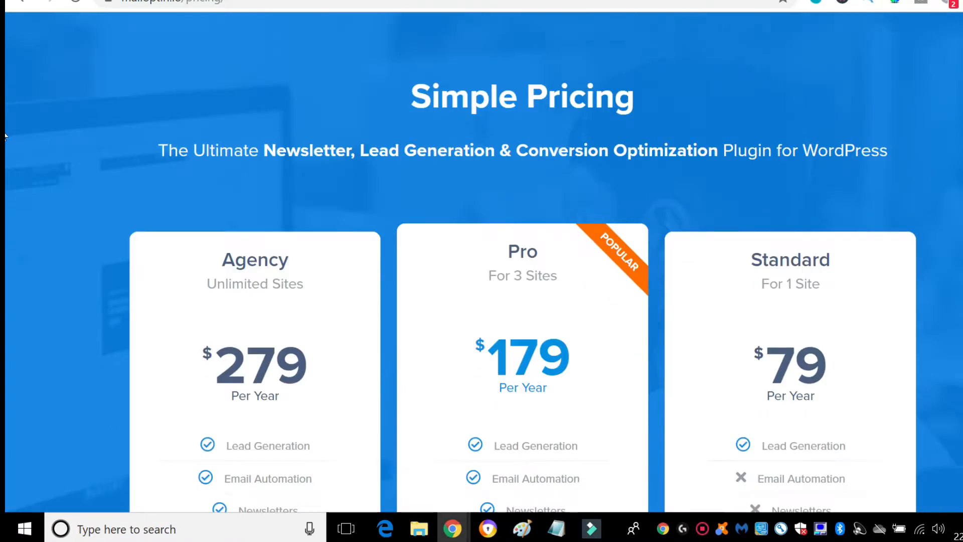
{"action": "scroll", "scroll_direction": "down", "scroll_amount": 3}
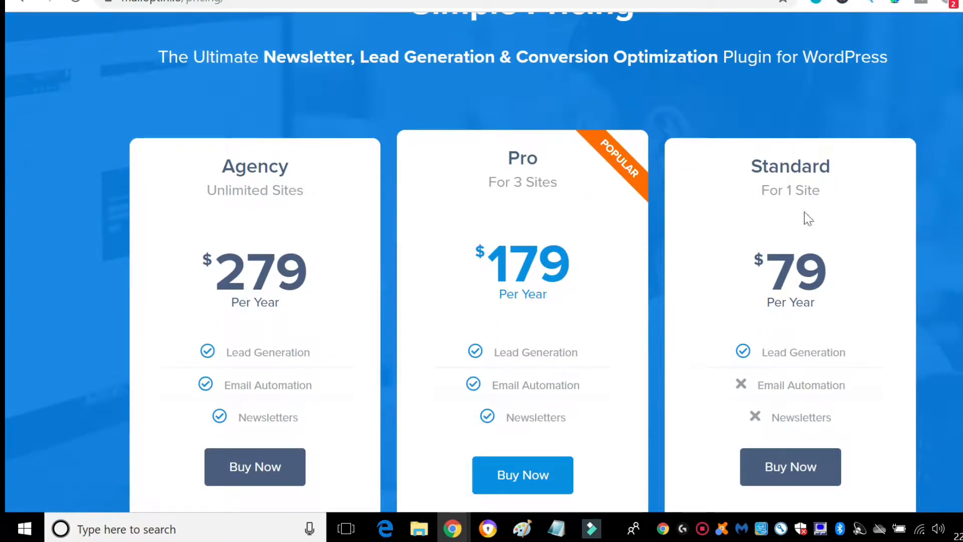
{"action": "mouse_move", "coordinate": [578, 264]}
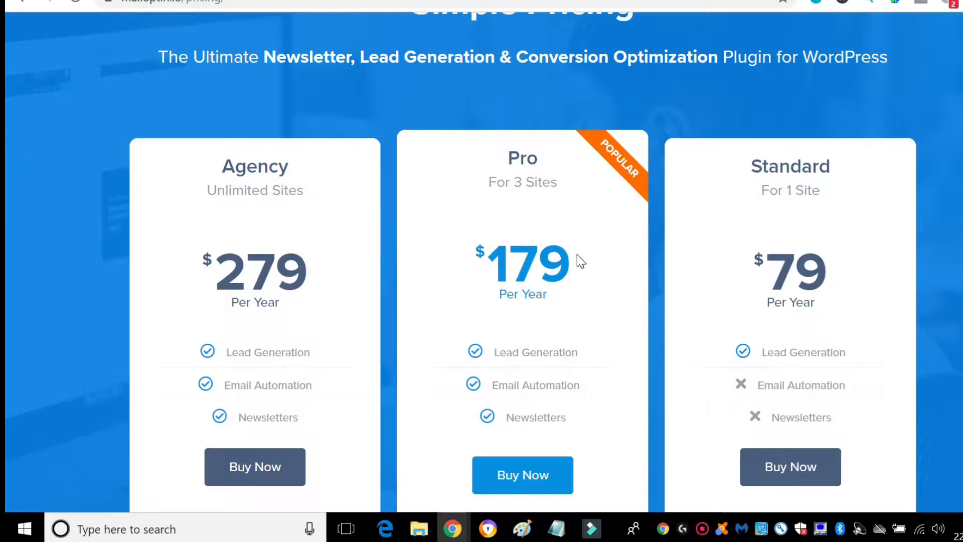
{"action": "mouse_move", "coordinate": [566, 188]}
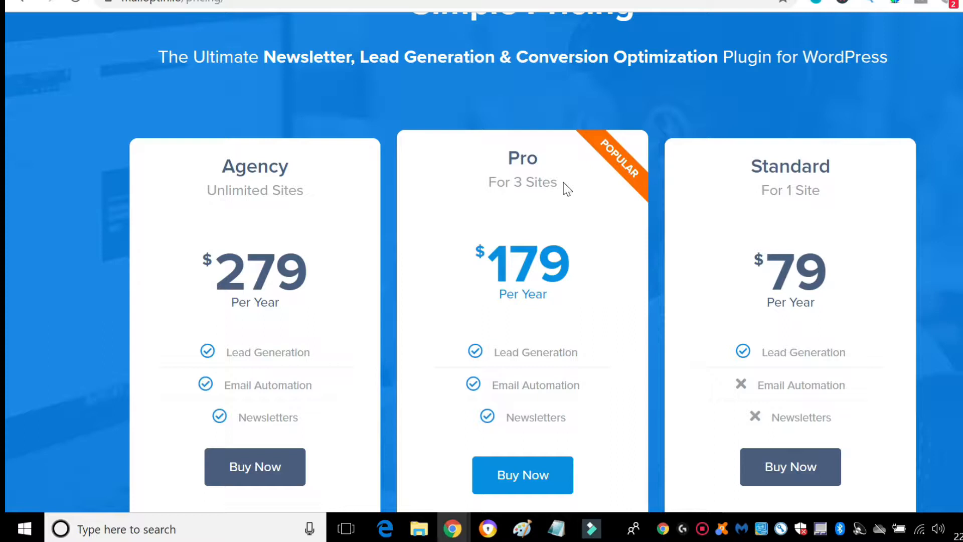
{"action": "mouse_move", "coordinate": [554, 180]}
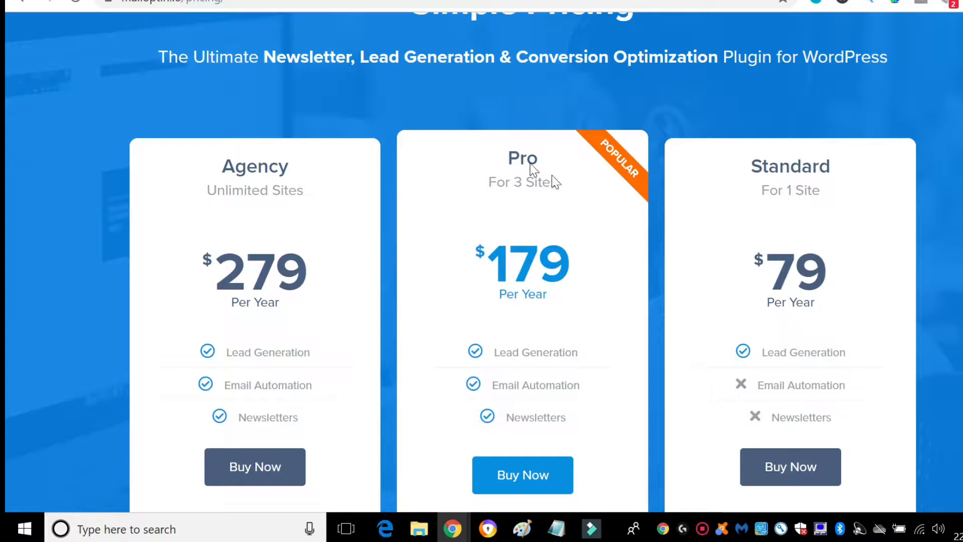
{"action": "mouse_move", "coordinate": [596, 343]}
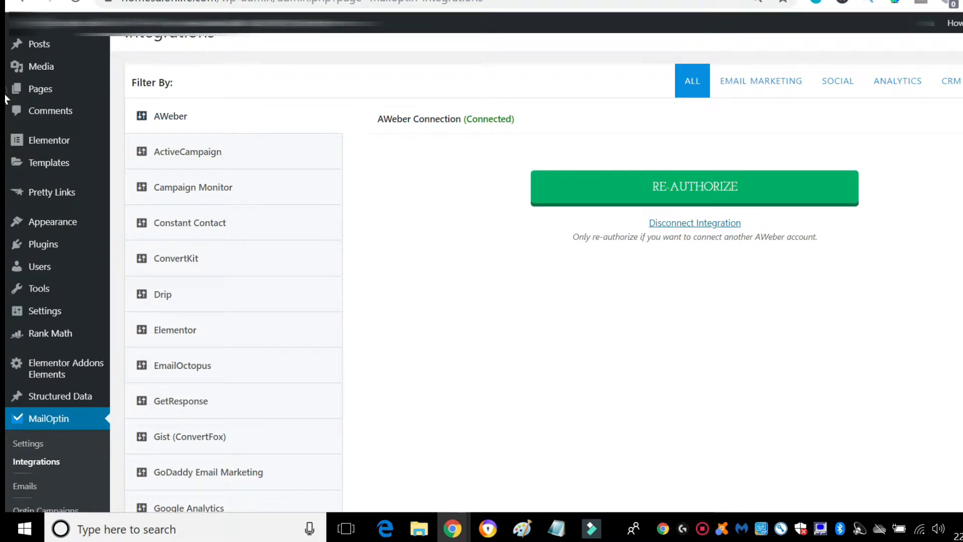
{"action": "scroll", "scroll_direction": "down", "scroll_amount": 3}
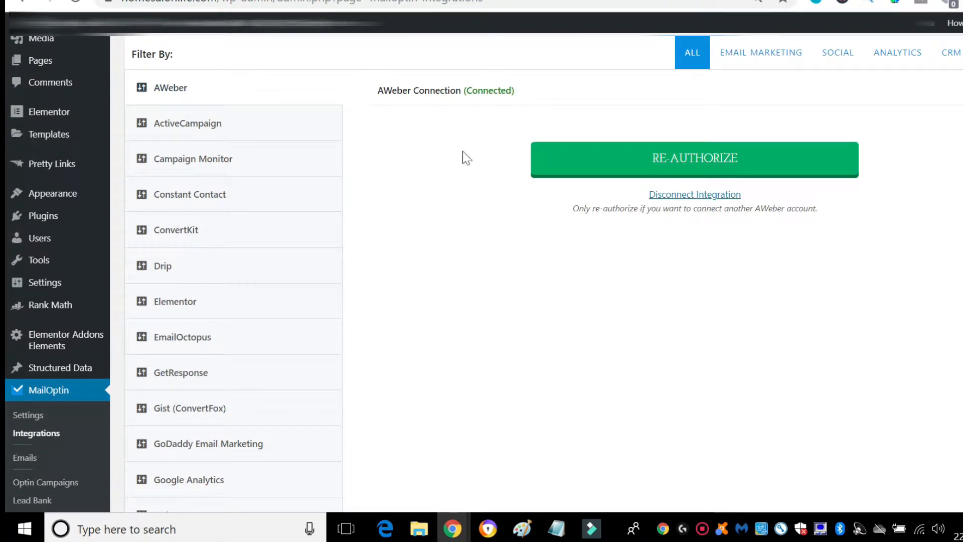
{"action": "mouse_move", "coordinate": [208, 133]}
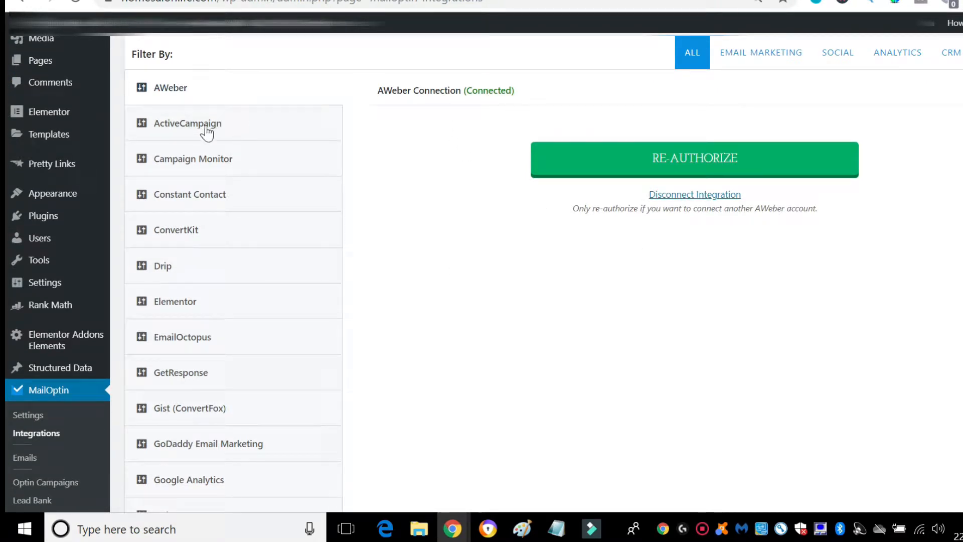
{"action": "left_click", "coordinate": [187, 124]}
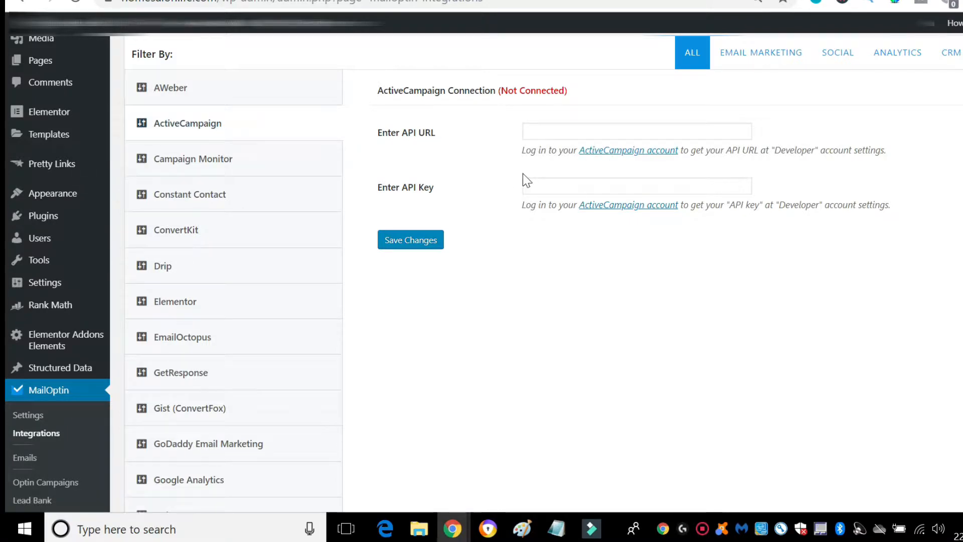
{"action": "mouse_move", "coordinate": [371, 149]}
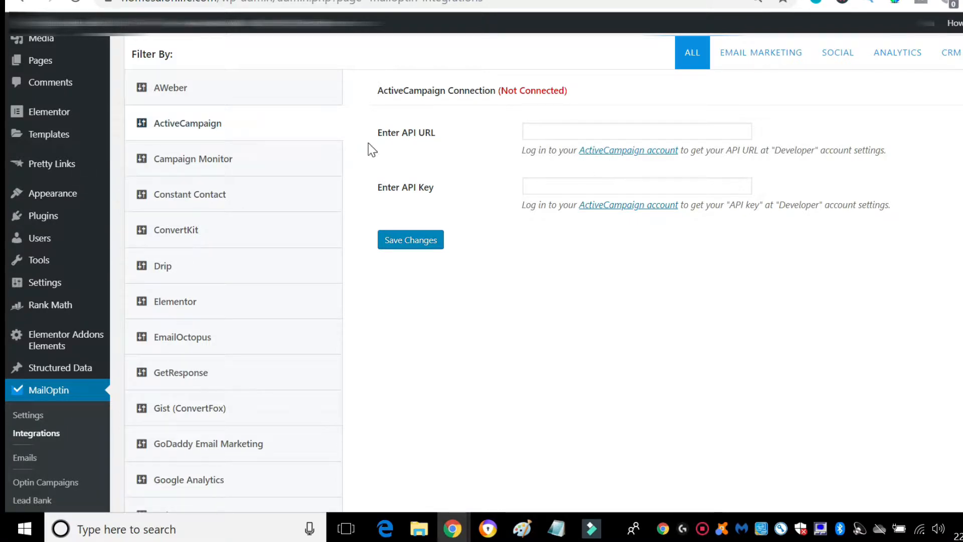
{"action": "mouse_move", "coordinate": [640, 146]}
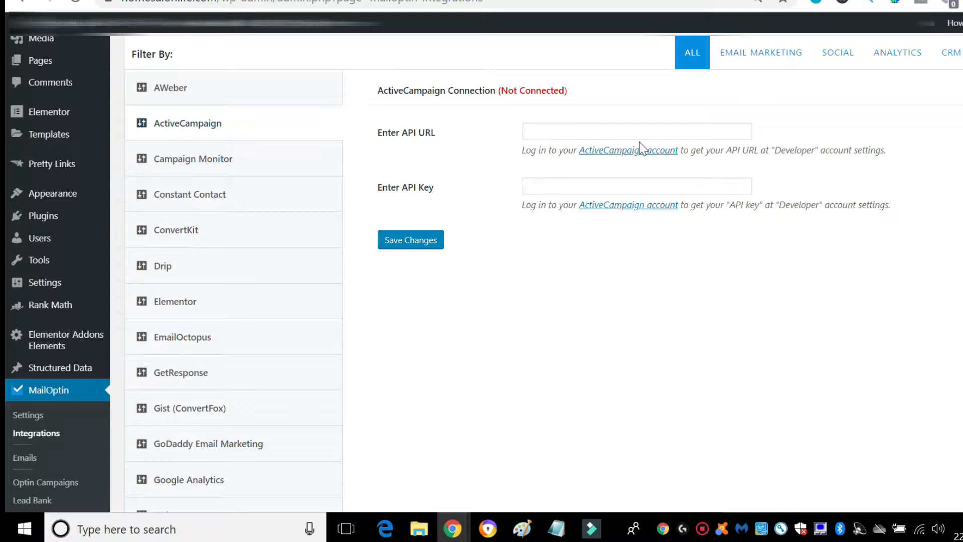
{"action": "mouse_move", "coordinate": [503, 152]}
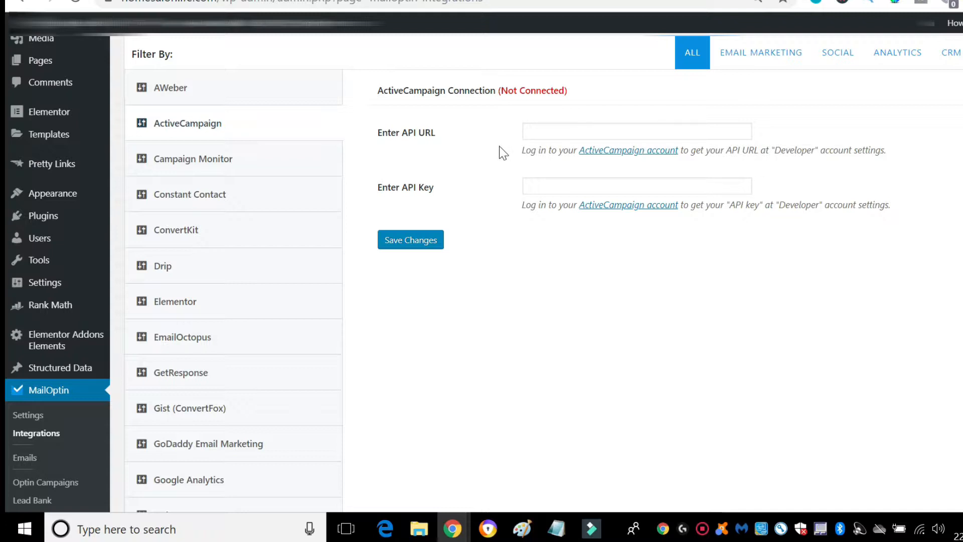
{"action": "mouse_move", "coordinate": [484, 170]}
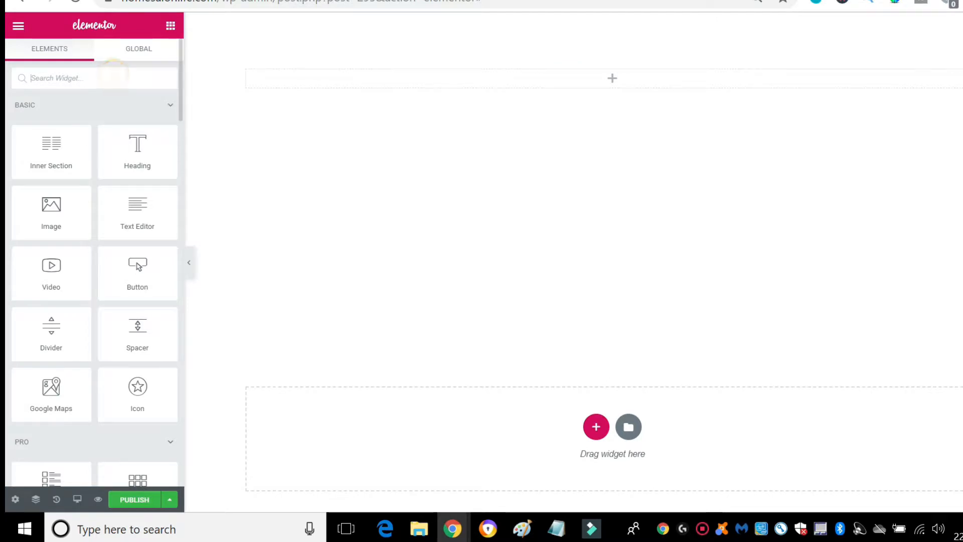
- Find the Form widget by searching 'form' and place it on the page
{"action": "type", "text": "form"}
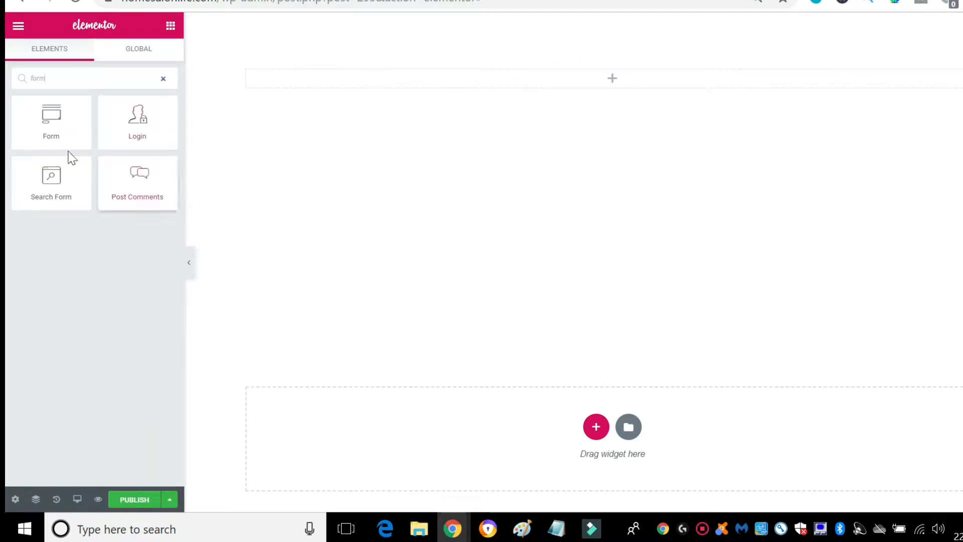
{"action": "left_click_drag", "start_coordinate": [51, 120], "coordinate": [365, 80]}
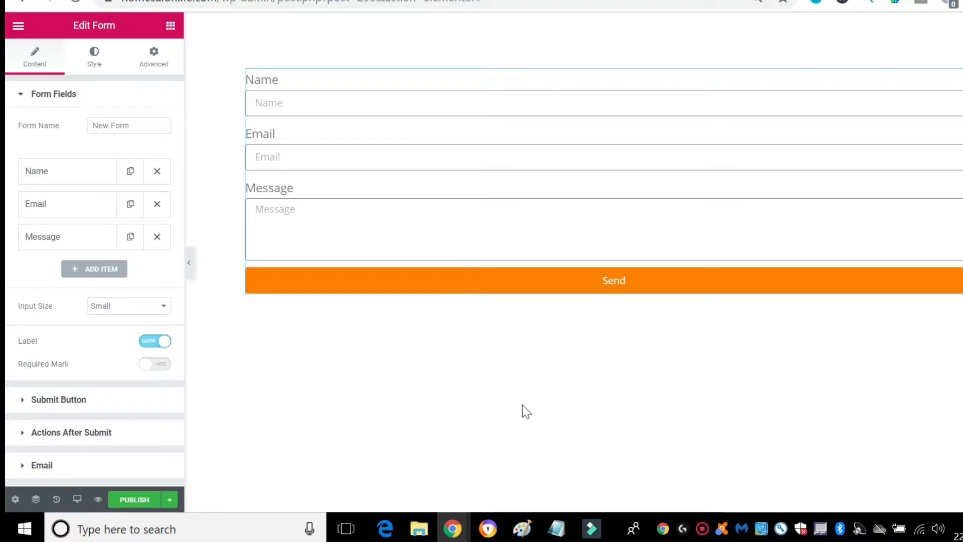
{"action": "mouse_move", "coordinate": [520, 403]}
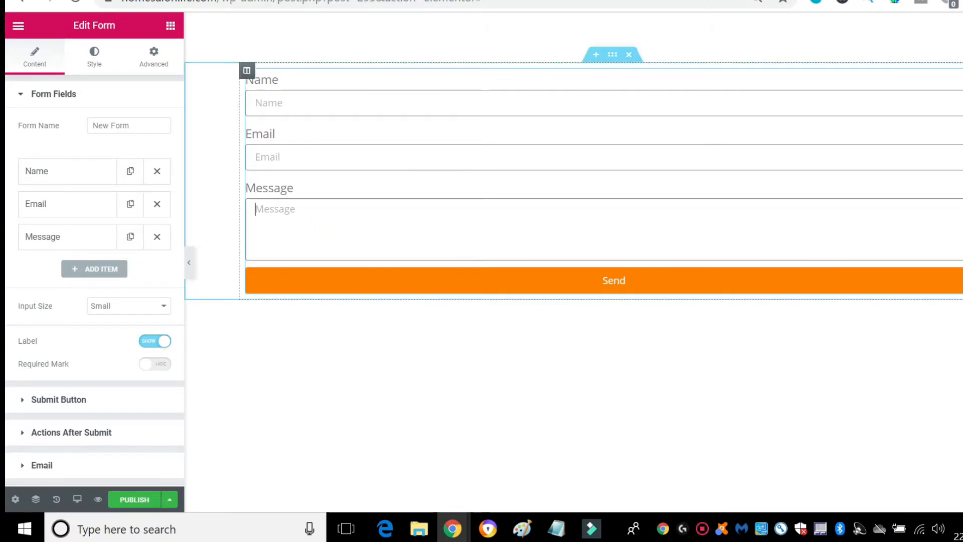
- Remove the Message field and expand the Actions After Submit section
{"action": "left_click", "coordinate": [157, 237]}
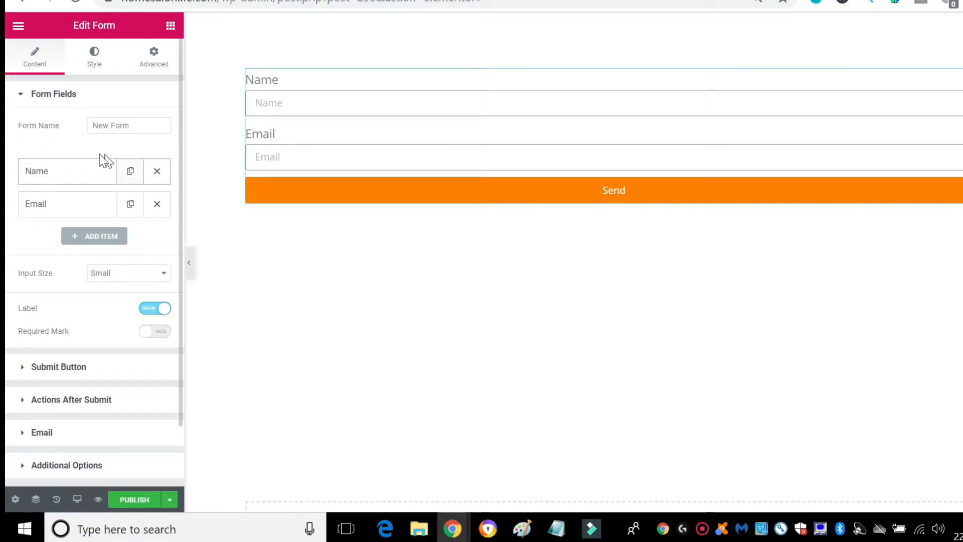
{"action": "mouse_move", "coordinate": [96, 152]}
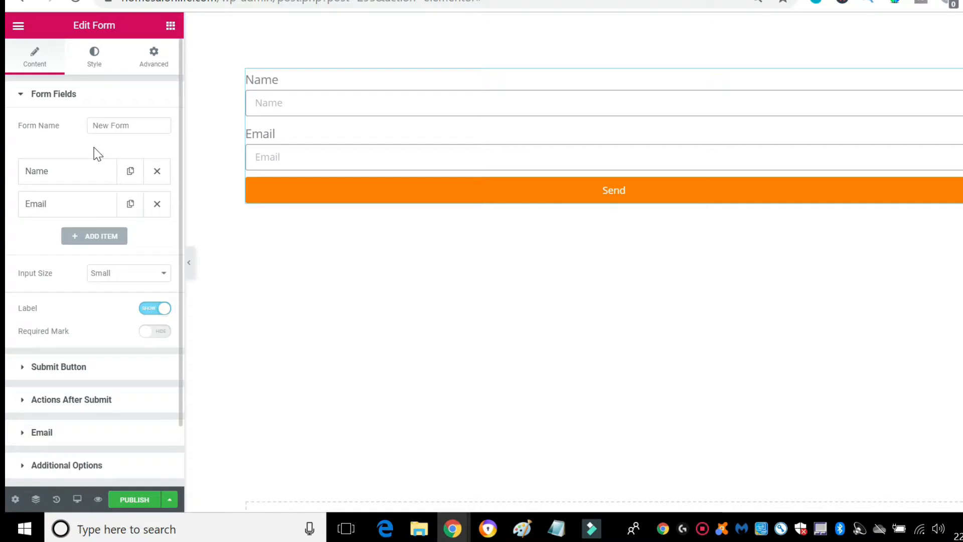
{"action": "mouse_move", "coordinate": [152, 159]}
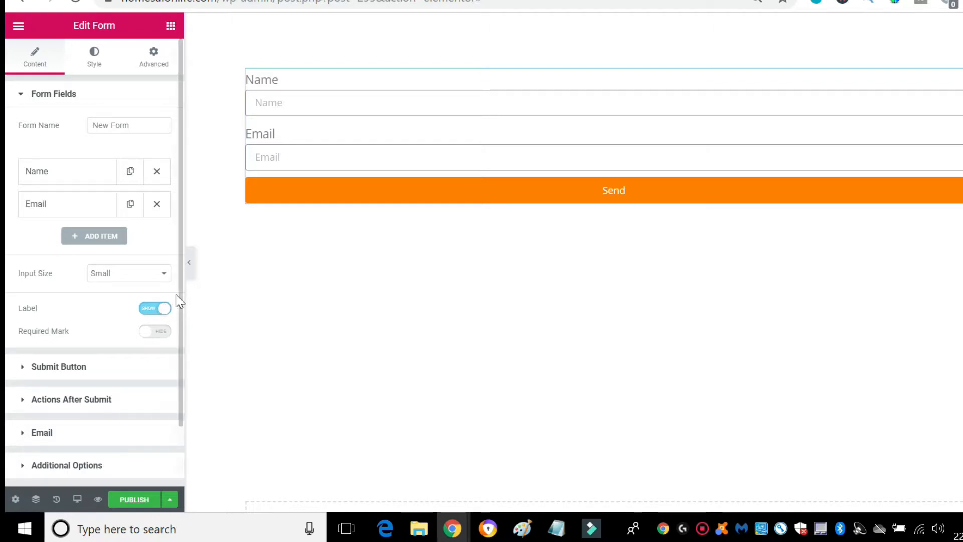
{"action": "scroll", "scroll_direction": "down", "scroll_amount": 3}
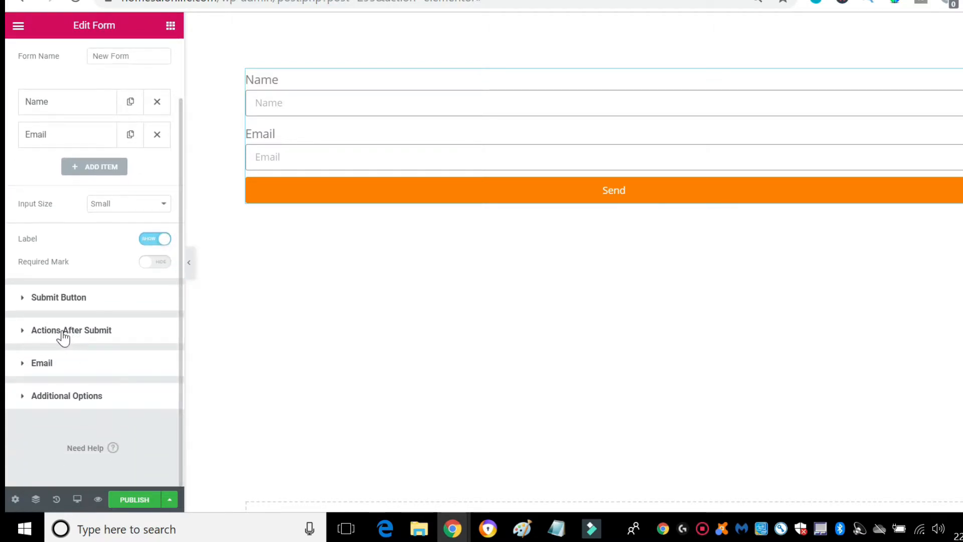
{"action": "left_click", "coordinate": [71, 330]}
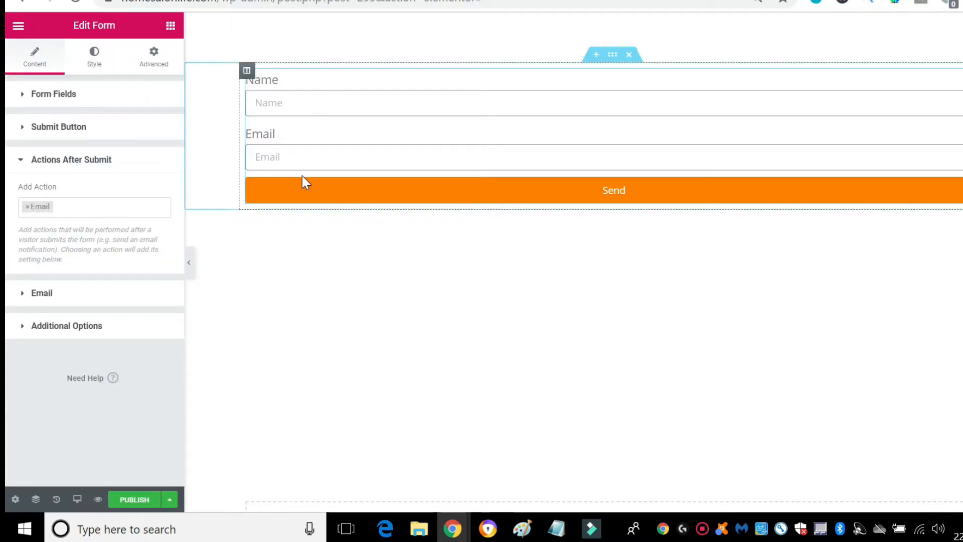
- Add MailOptin alongside Email as an after-submit action
{"action": "left_click", "coordinate": [98, 206]}
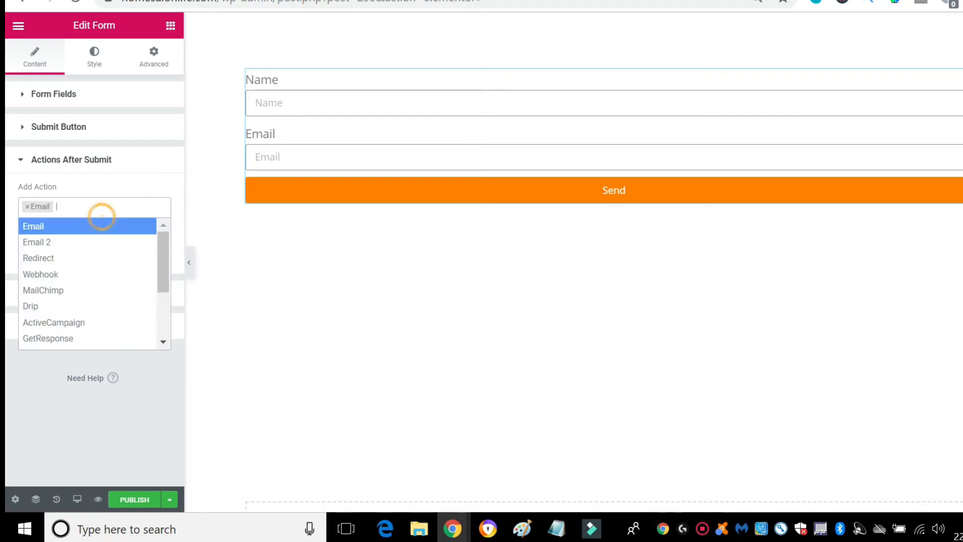
{"action": "mouse_move", "coordinate": [38, 258]}
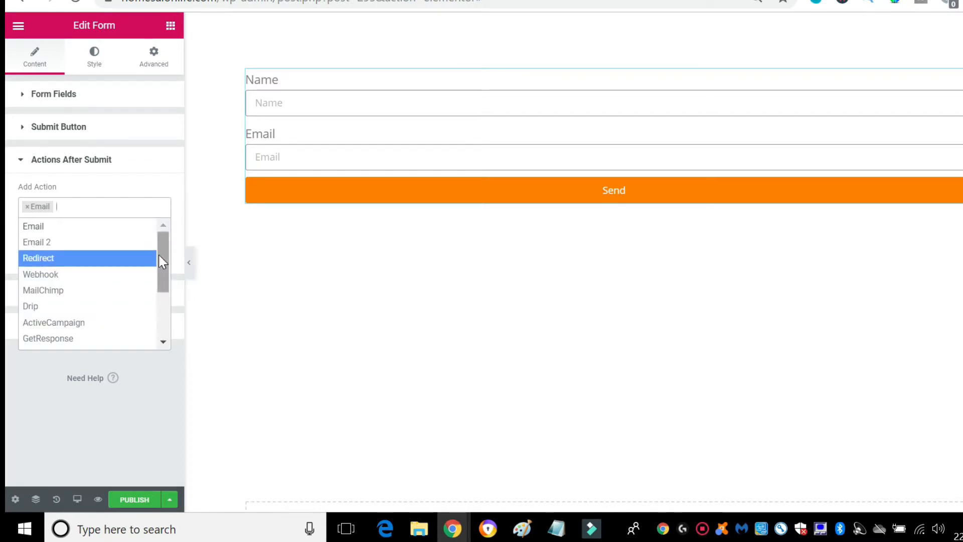
{"action": "scroll", "scroll_direction": "down", "scroll_amount": 3}
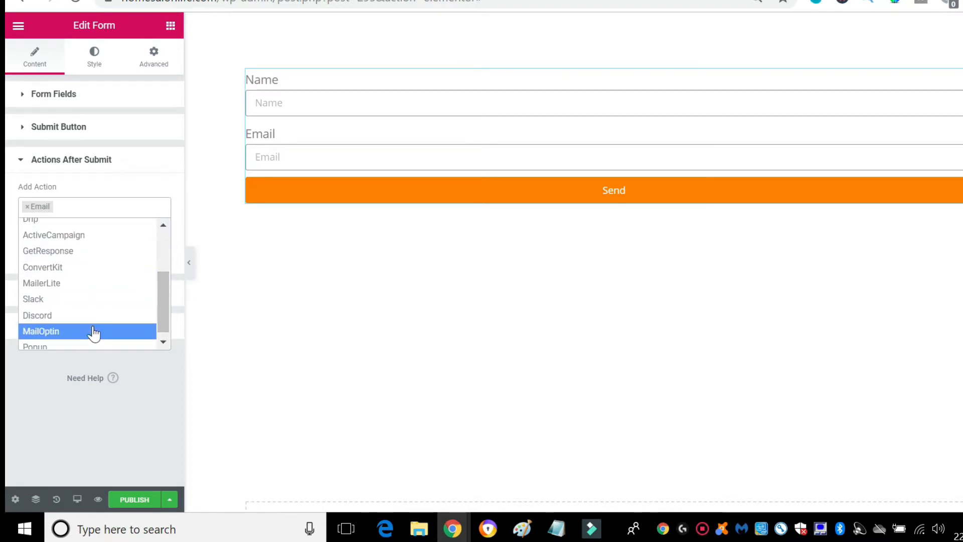
{"action": "left_click", "coordinate": [40, 331]}
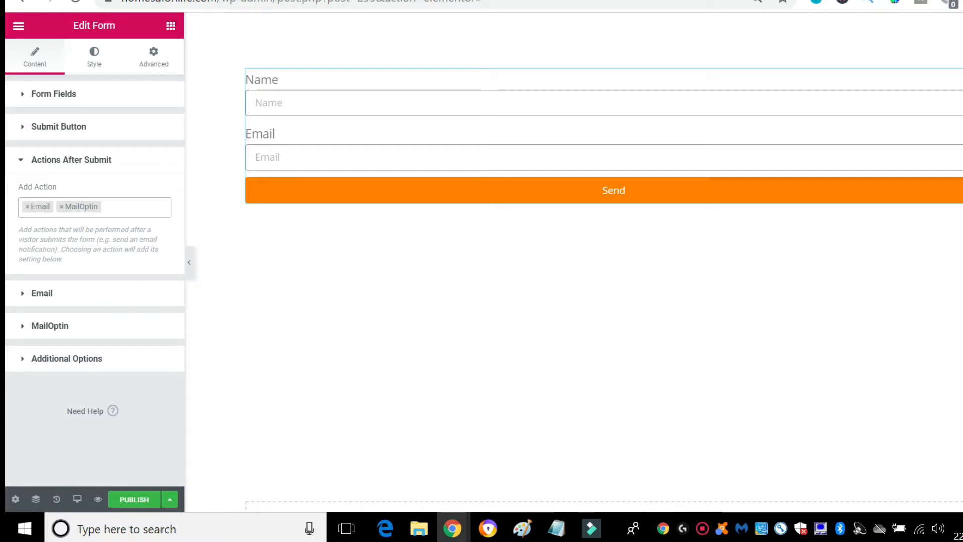
{"action": "mouse_move", "coordinate": [31, 334]}
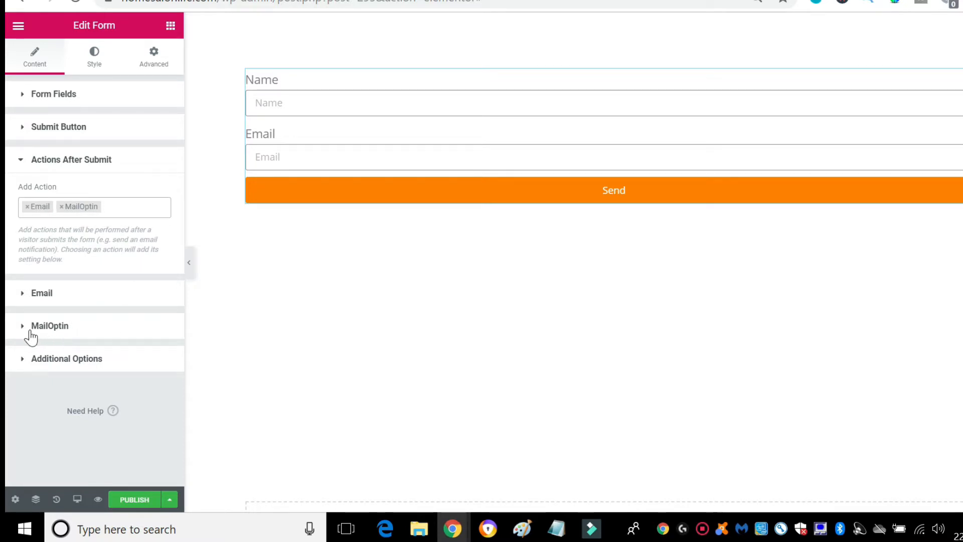
- Set the MailOptin action to AWeber with the Homepage Subscribers list
{"action": "left_click", "coordinate": [49, 325]}
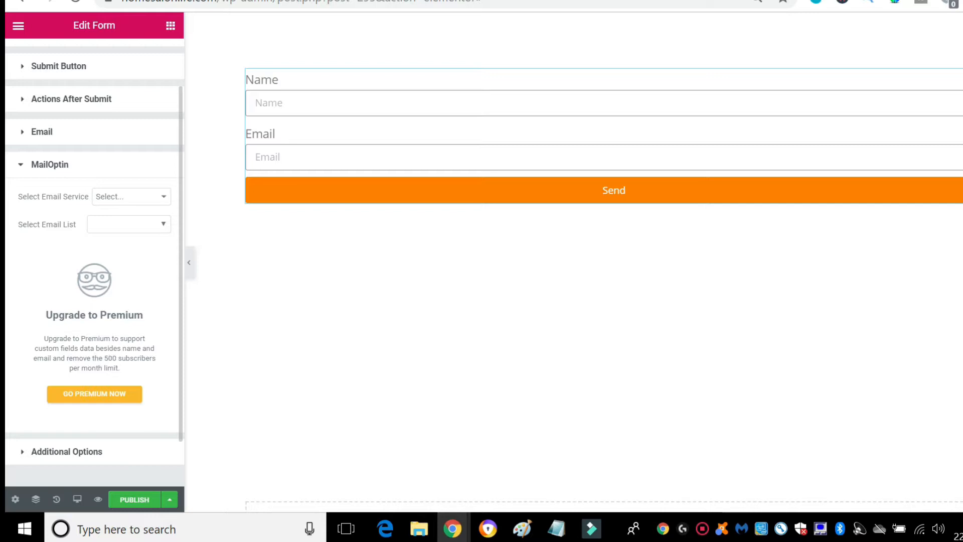
{"action": "mouse_move", "coordinate": [158, 368]}
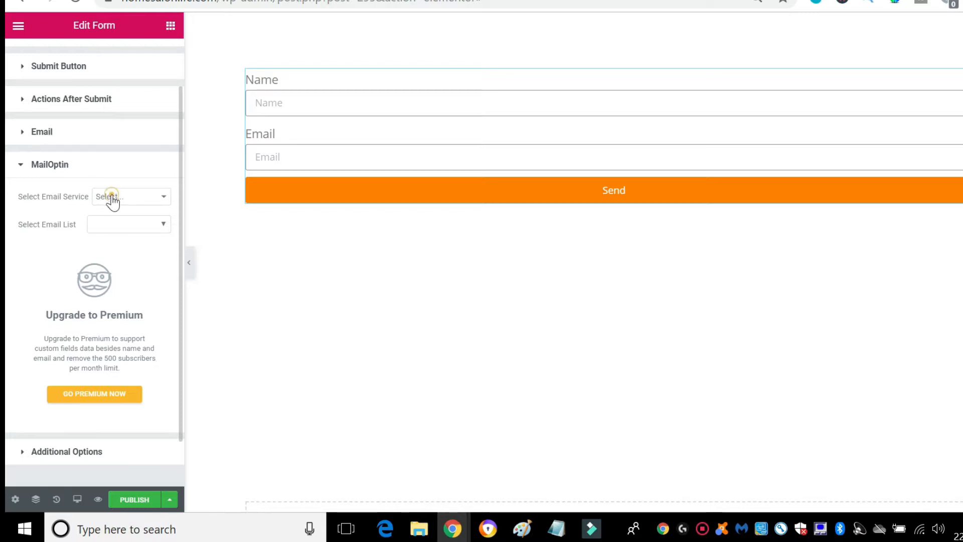
{"action": "left_click", "coordinate": [128, 197]}
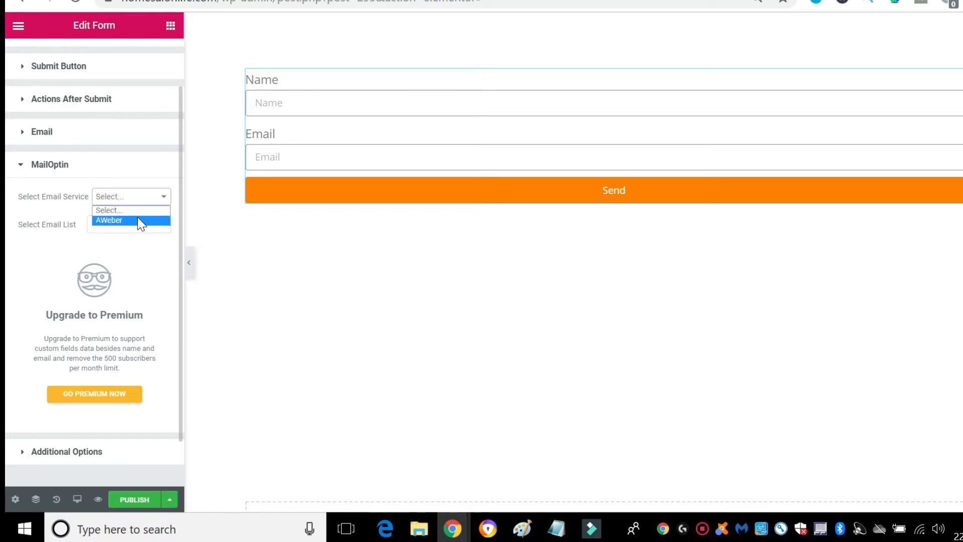
{"action": "left_click", "coordinate": [110, 220]}
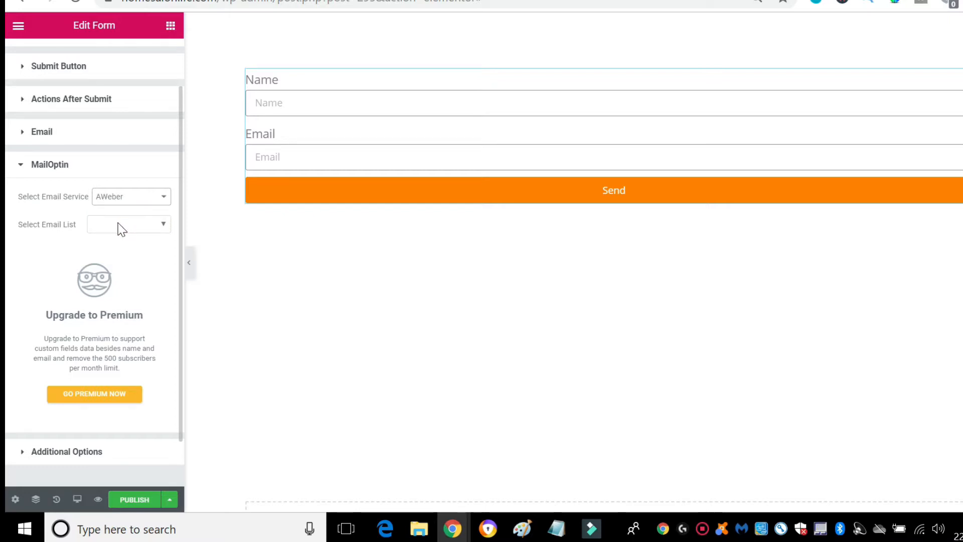
{"action": "left_click", "coordinate": [128, 225]}
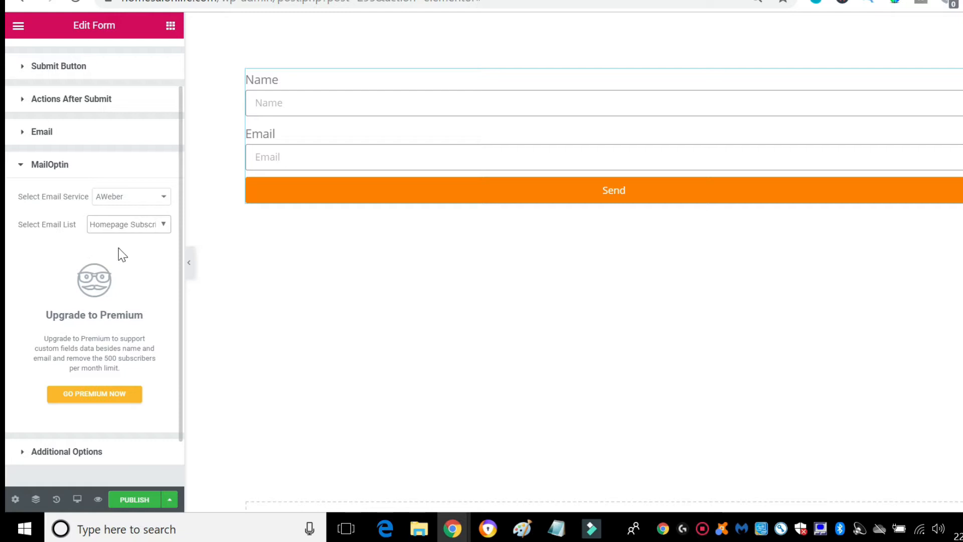
{"action": "mouse_move", "coordinate": [145, 272]}
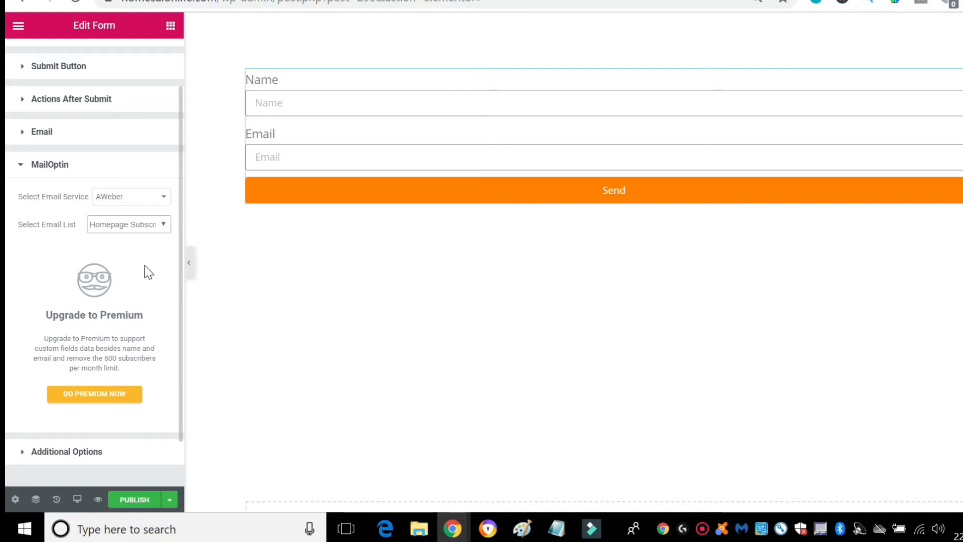
{"action": "mouse_move", "coordinate": [99, 253]}
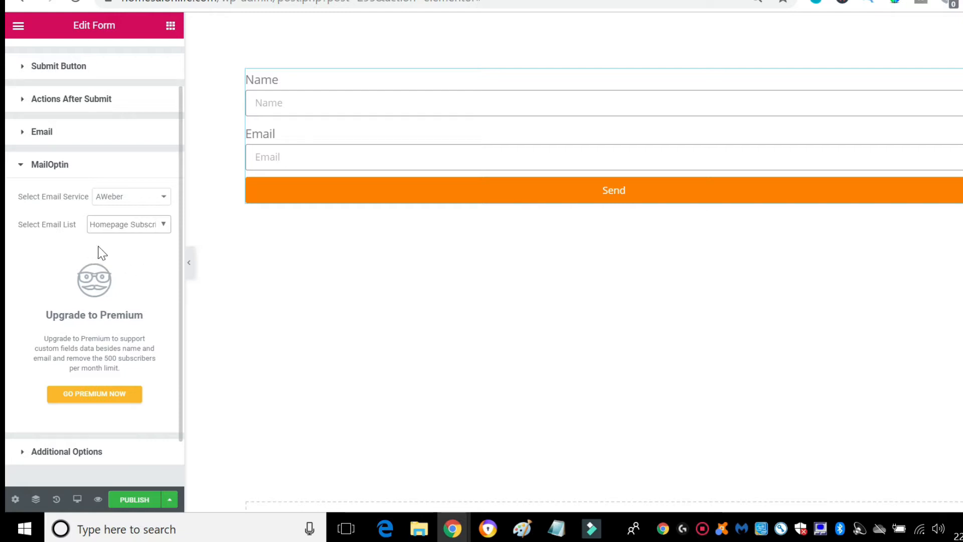
{"action": "mouse_move", "coordinate": [133, 246]}
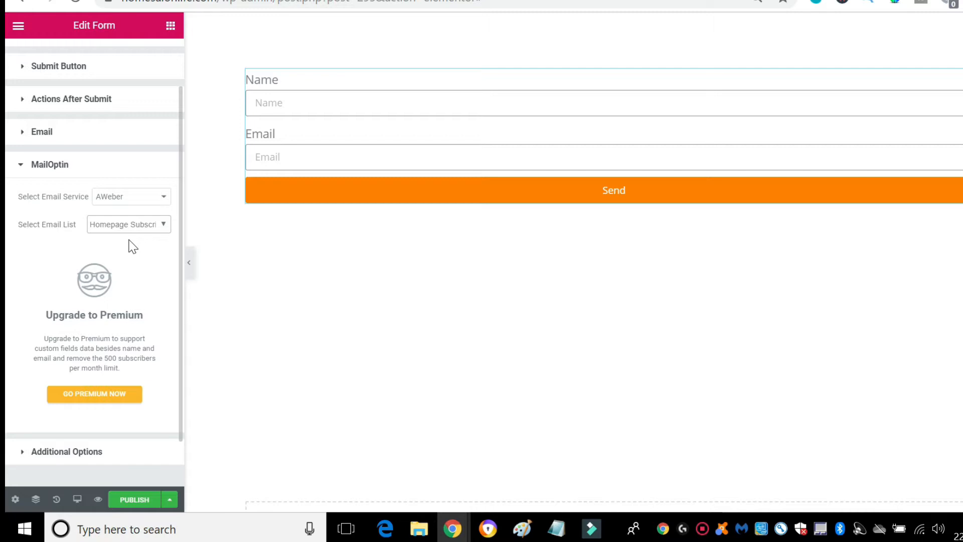
{"action": "mouse_move", "coordinate": [126, 255]}
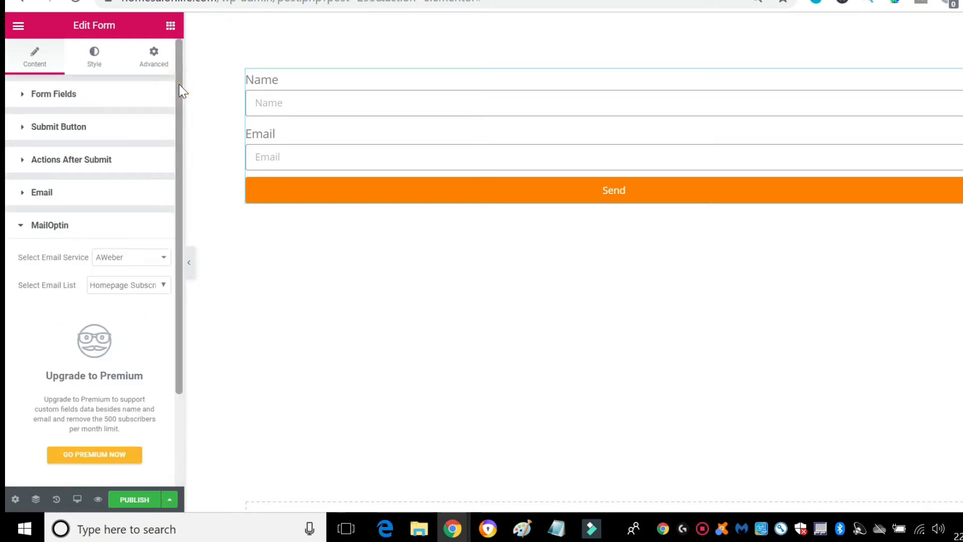
{"action": "scroll", "scroll_direction": "down", "scroll_amount": 3}
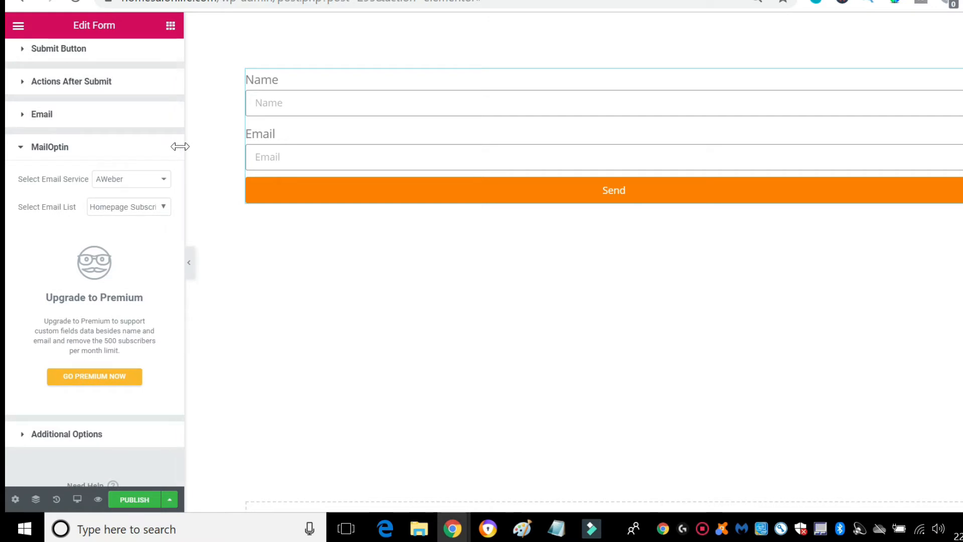
{"action": "mouse_move", "coordinate": [6, 218]}
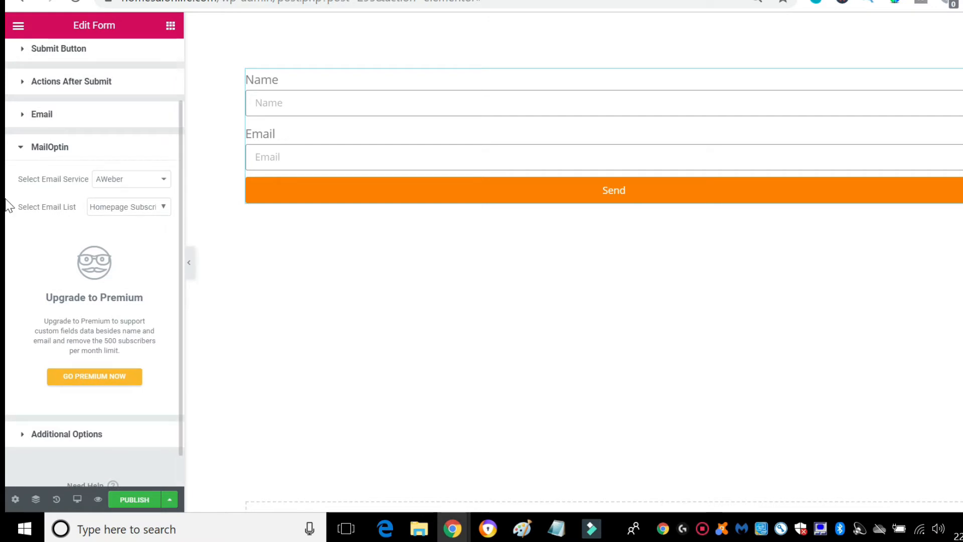
{"action": "mouse_move", "coordinate": [52, 212]}
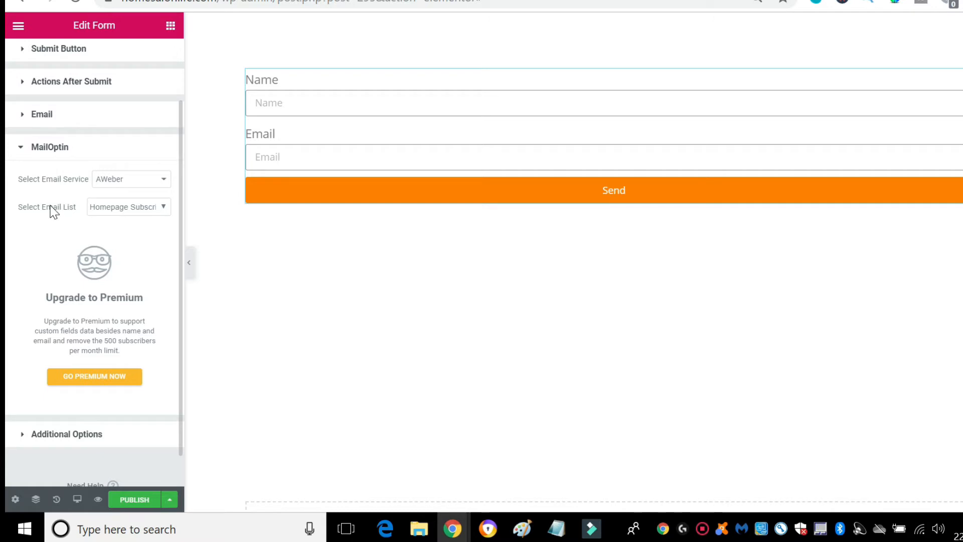
{"action": "mouse_move", "coordinate": [20, 203]}
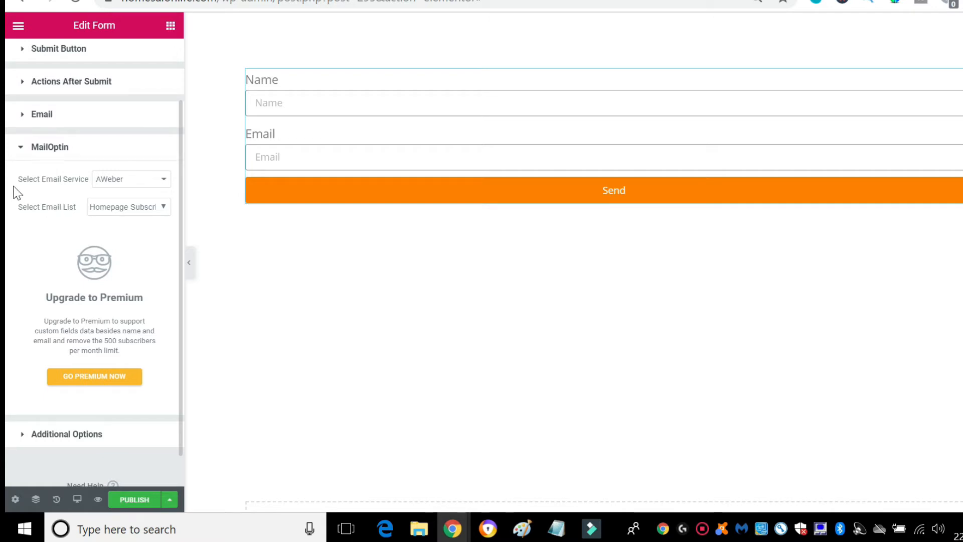
{"action": "mouse_move", "coordinate": [60, 240]}
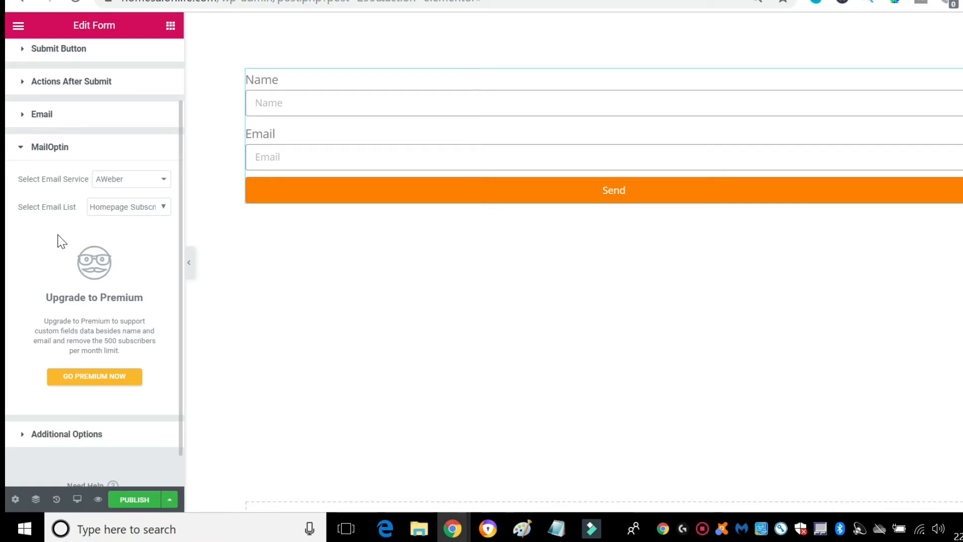
{"action": "mouse_move", "coordinate": [155, 245]}
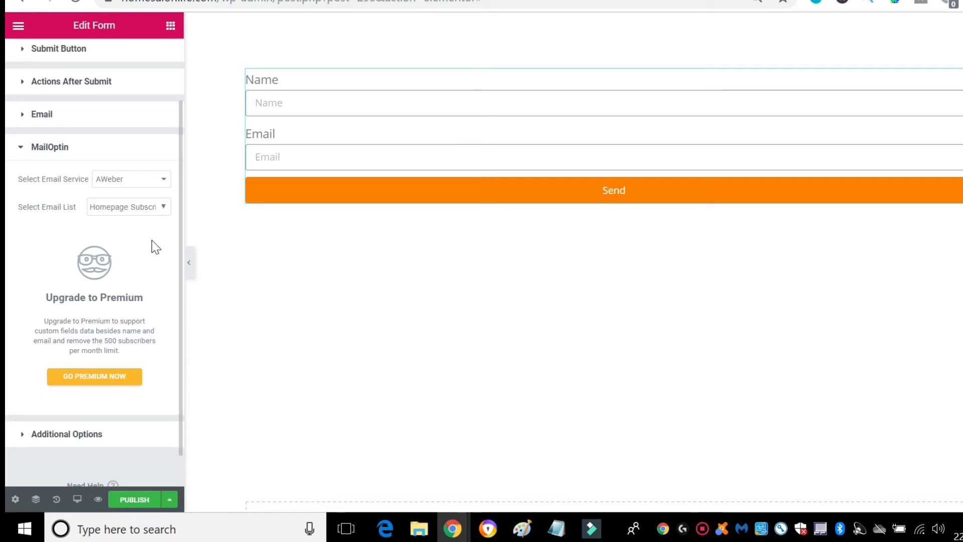
{"action": "mouse_move", "coordinate": [119, 238]}
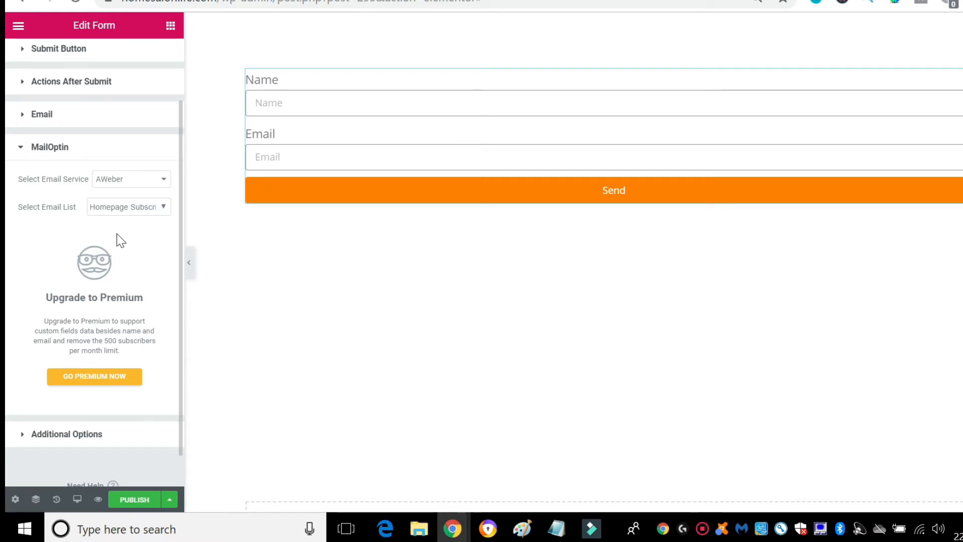
{"action": "mouse_move", "coordinate": [55, 228]}
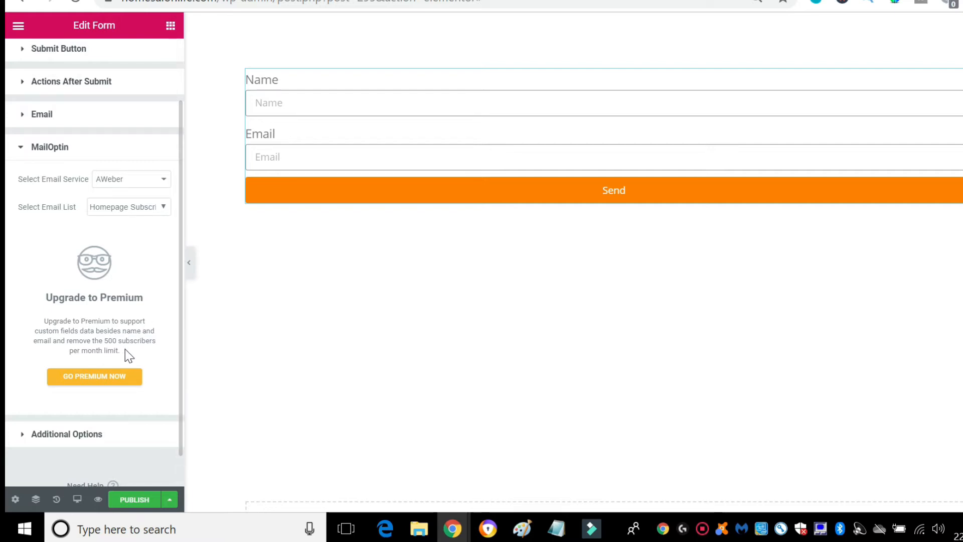
{"action": "left_click_drag", "start_coordinate": [104, 340], "coordinate": [119, 350]}
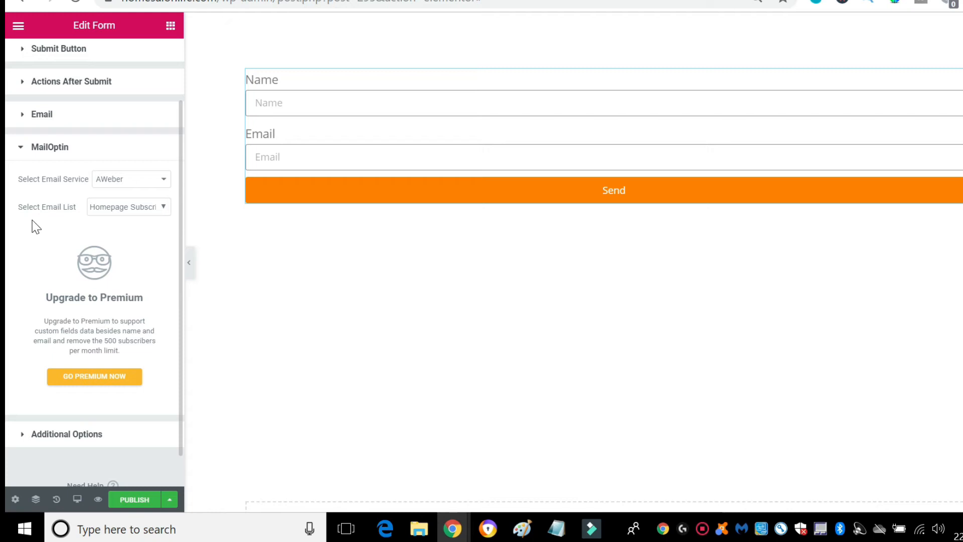
{"action": "mouse_move", "coordinate": [95, 249]}
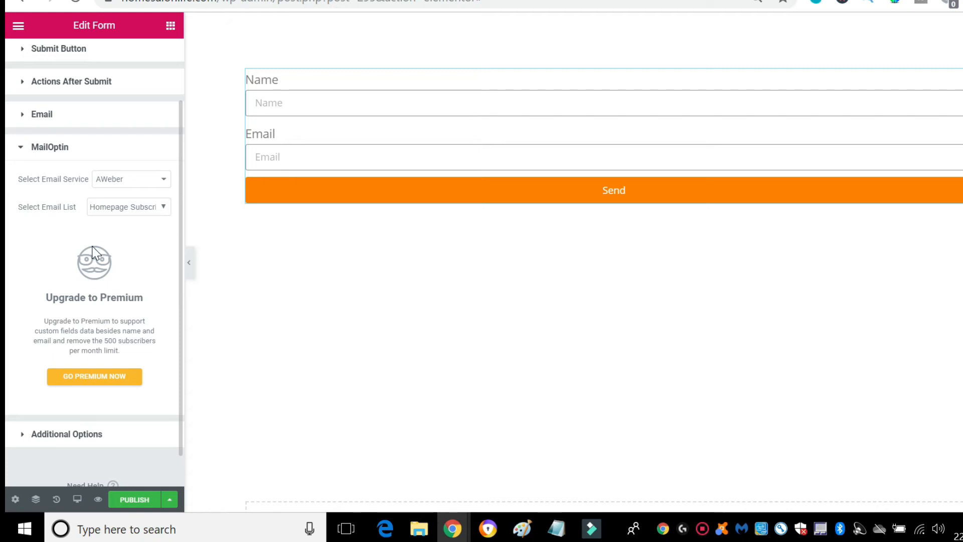